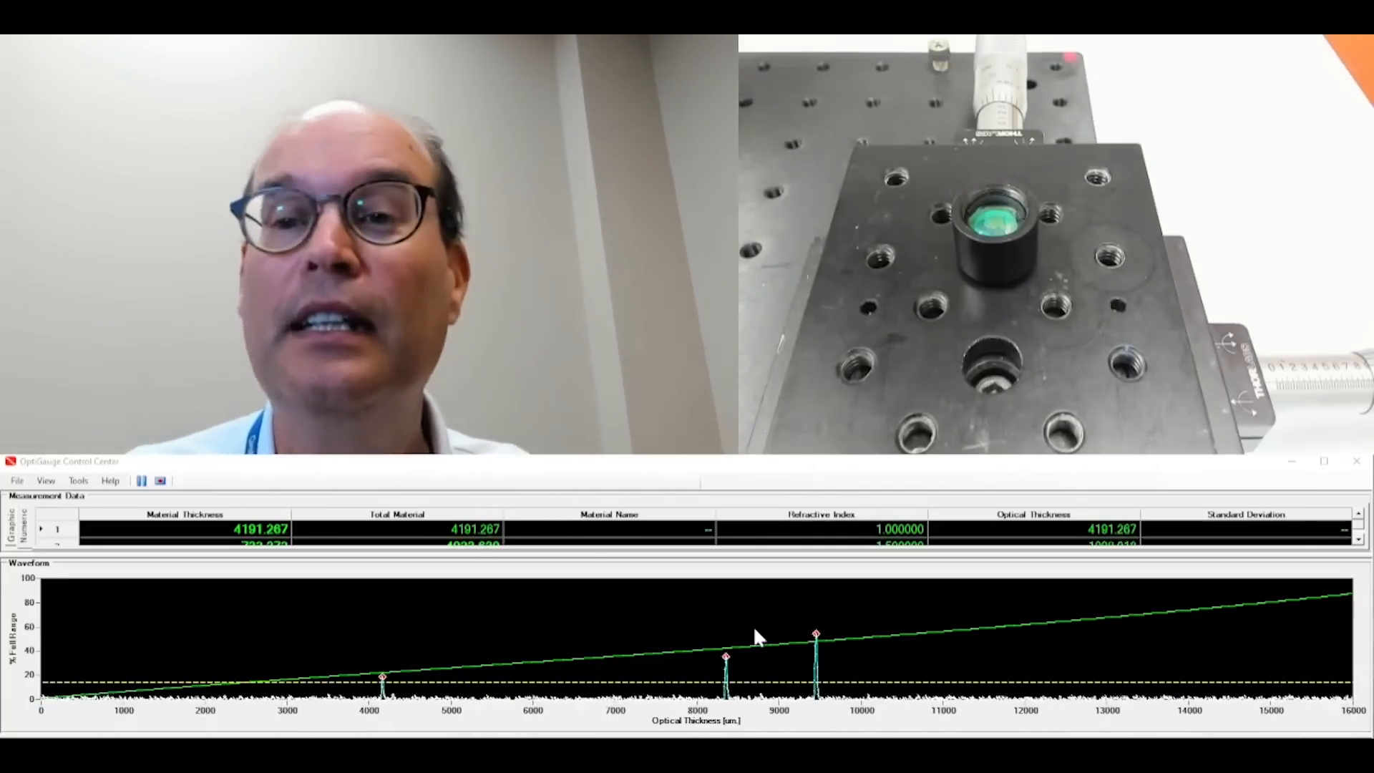
pyautogui.moveTo(758, 679)
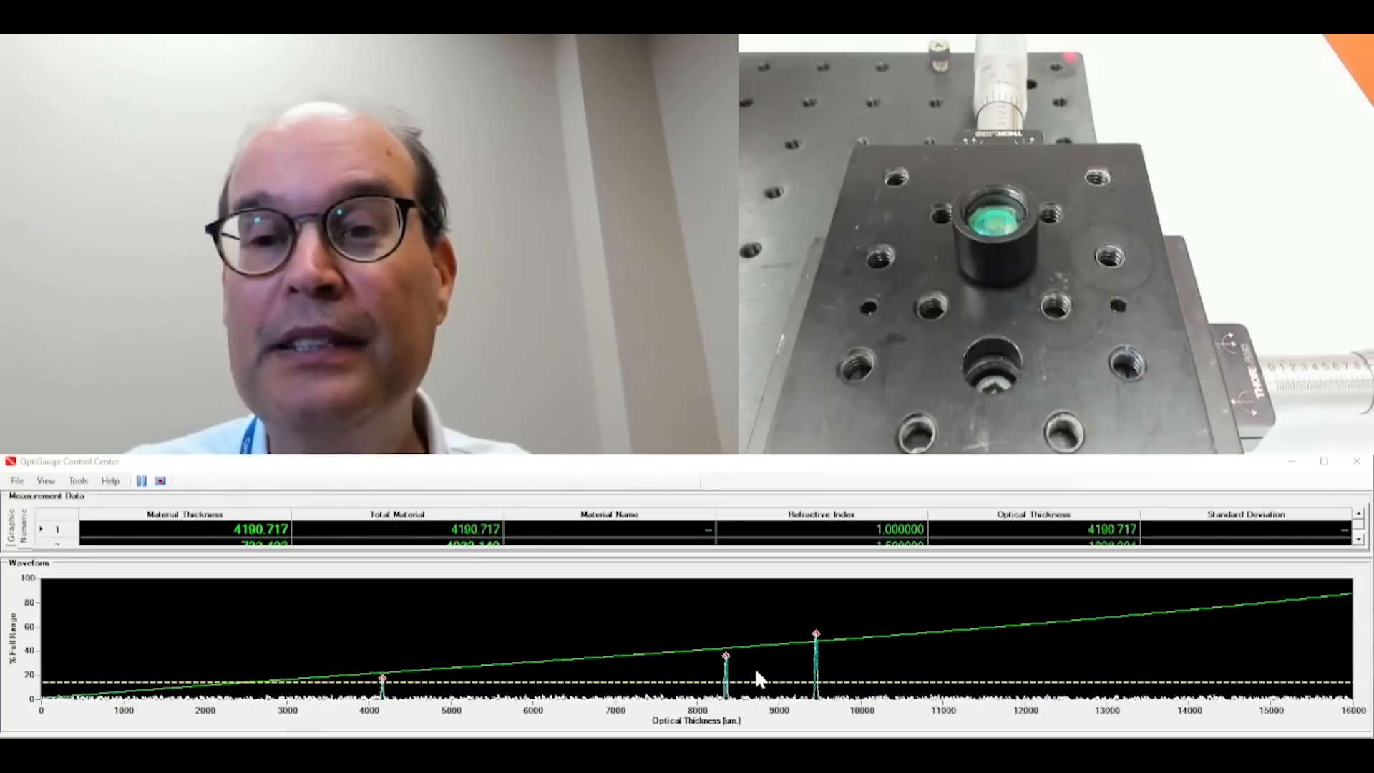